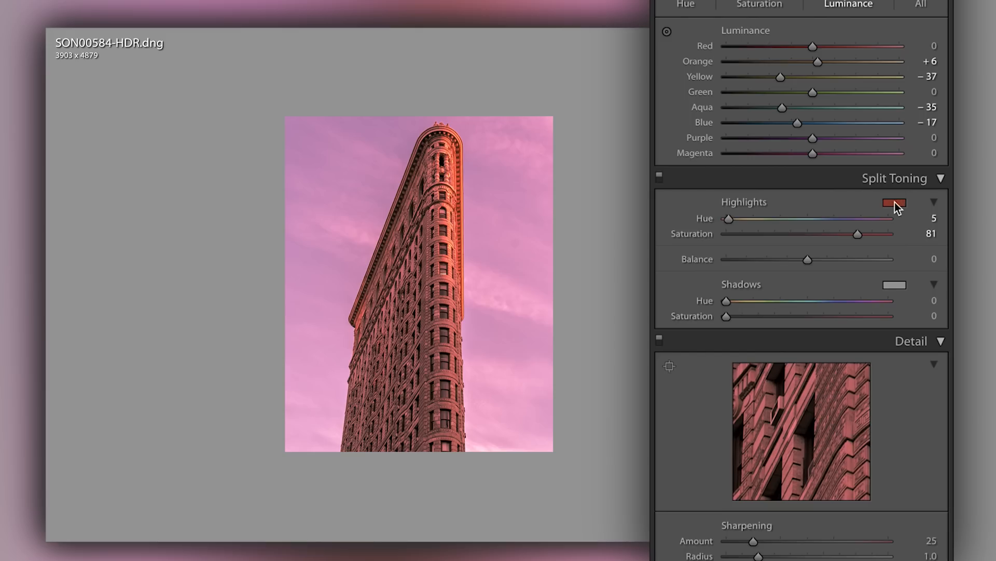
mouse_move(854, 242)
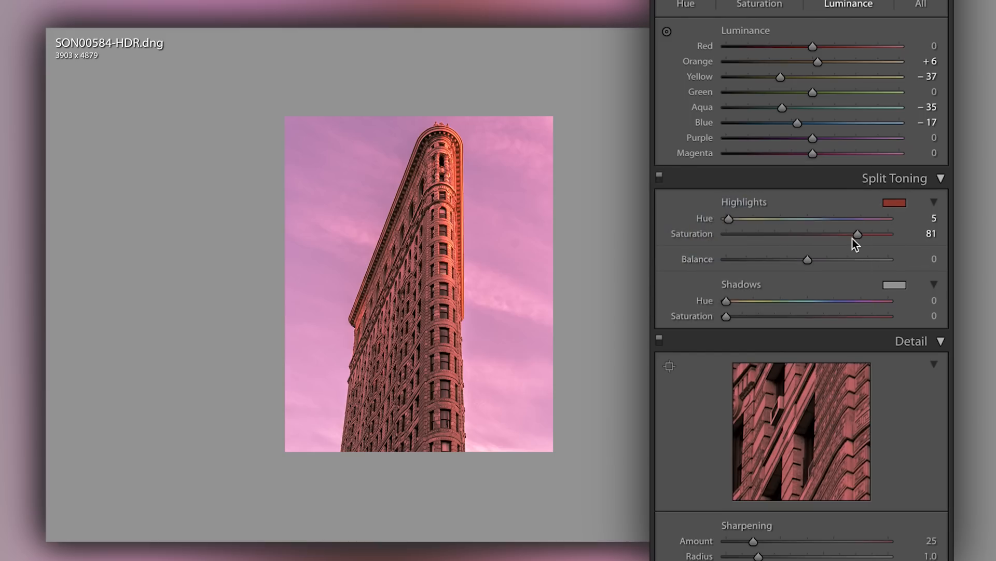
- Drop highlight saturation from 81 to about 16 and give shadows a faint green tint
left_click_drag(855, 233, 725, 233)
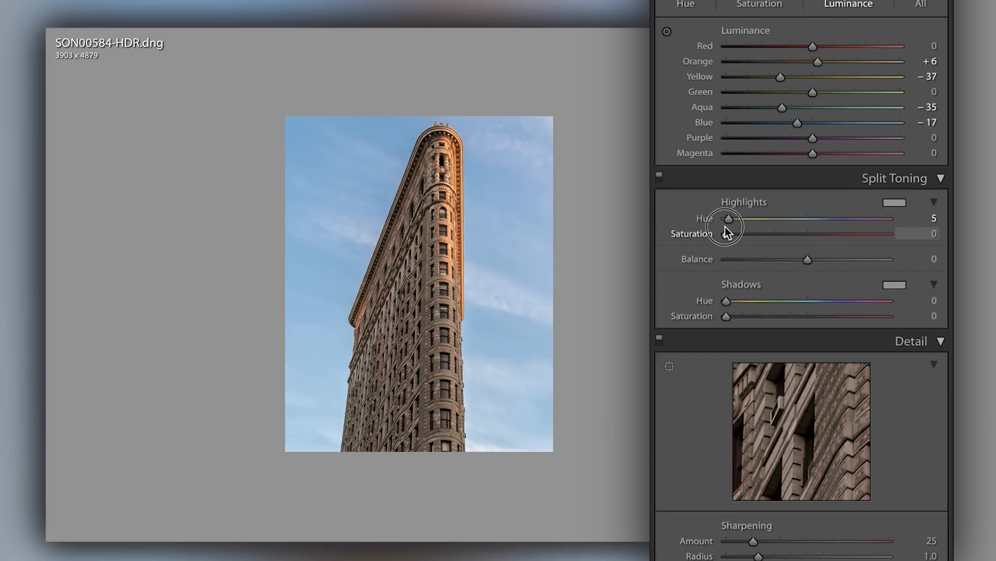
left_click_drag(726, 233, 751, 233)
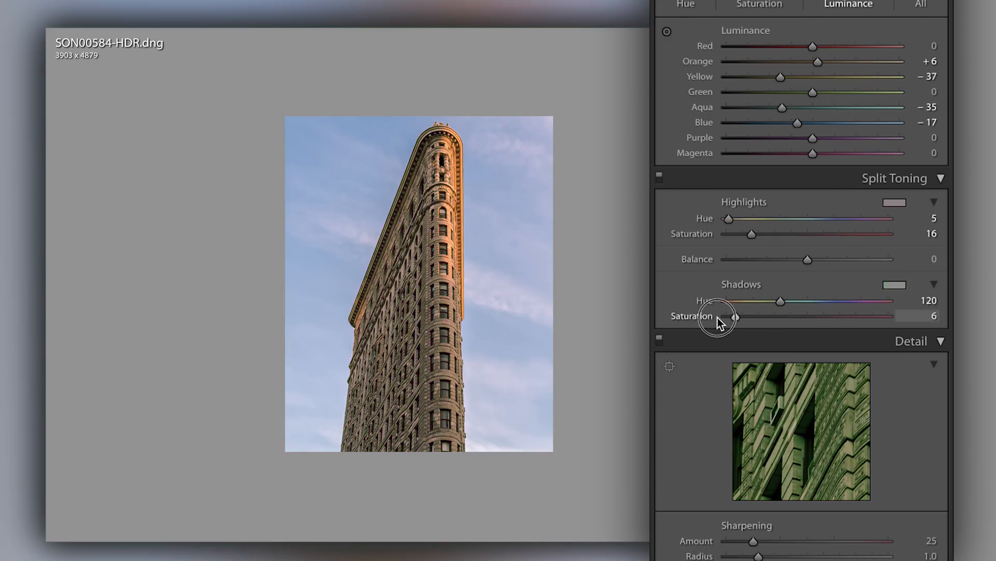
left_click_drag(734, 317, 751, 317)
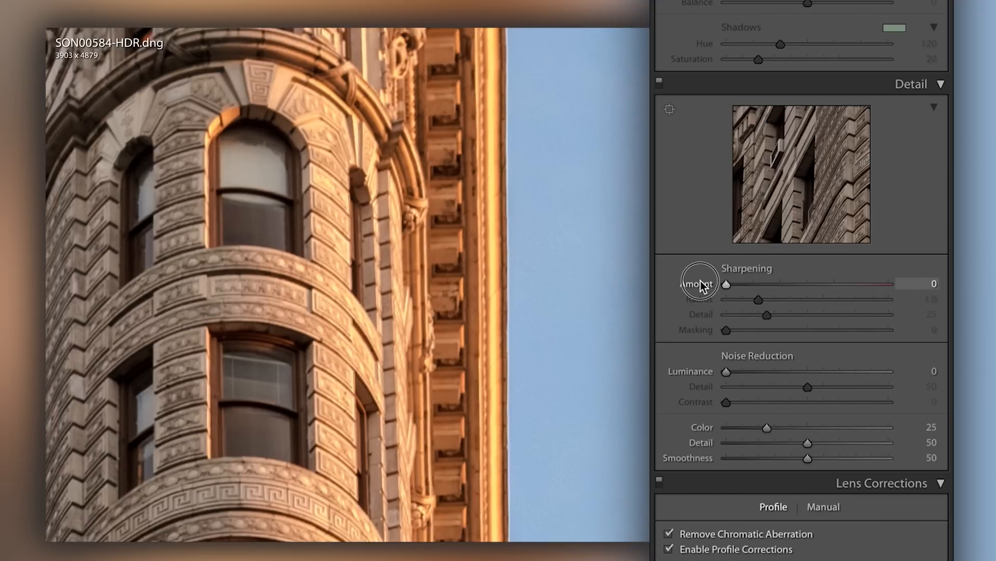
- Push Sharpening Amount to its maximum of 150, then return it to 0
left_click_drag(725, 283, 888, 283)
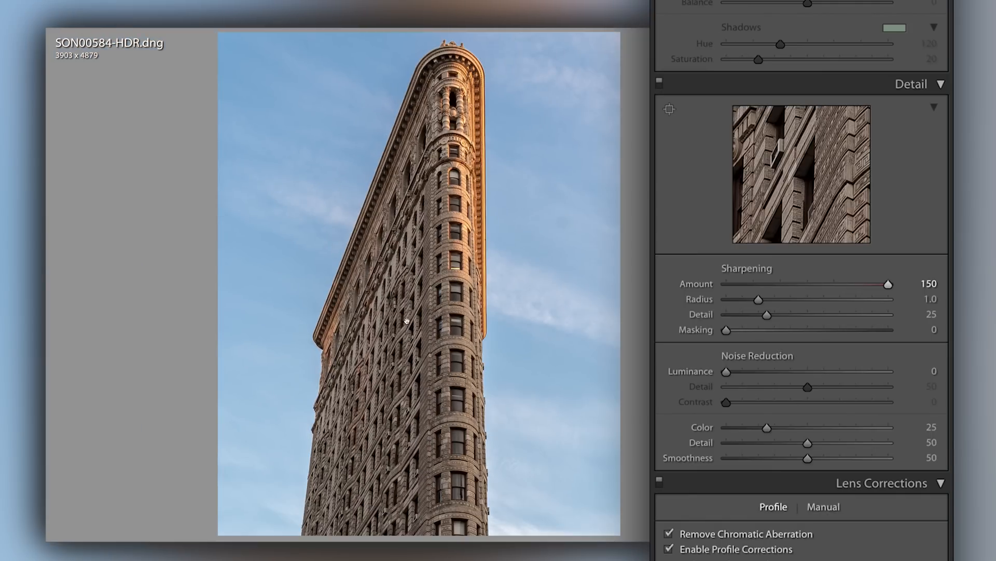
left_click_drag(888, 284, 725, 284)
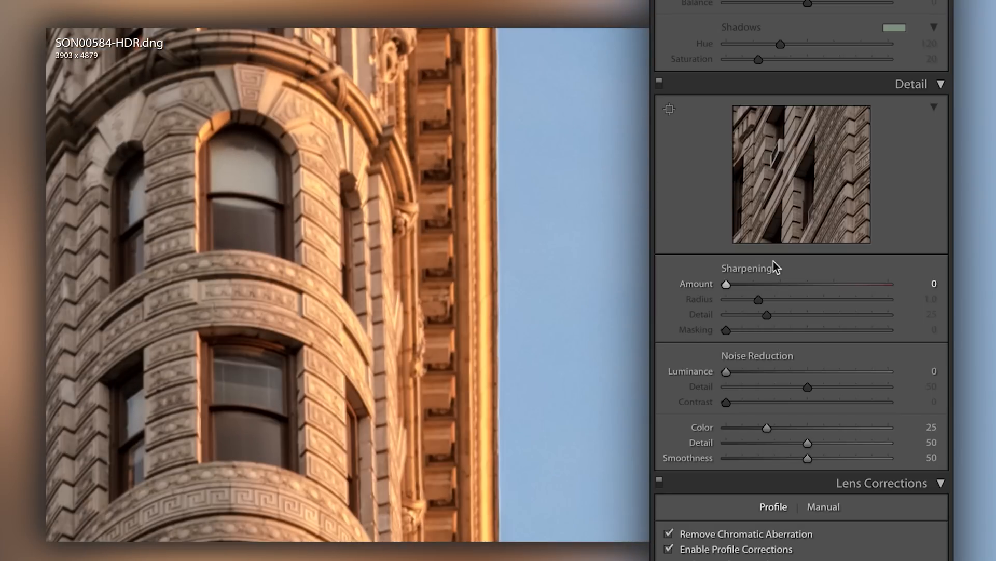
mouse_move(603, 276)
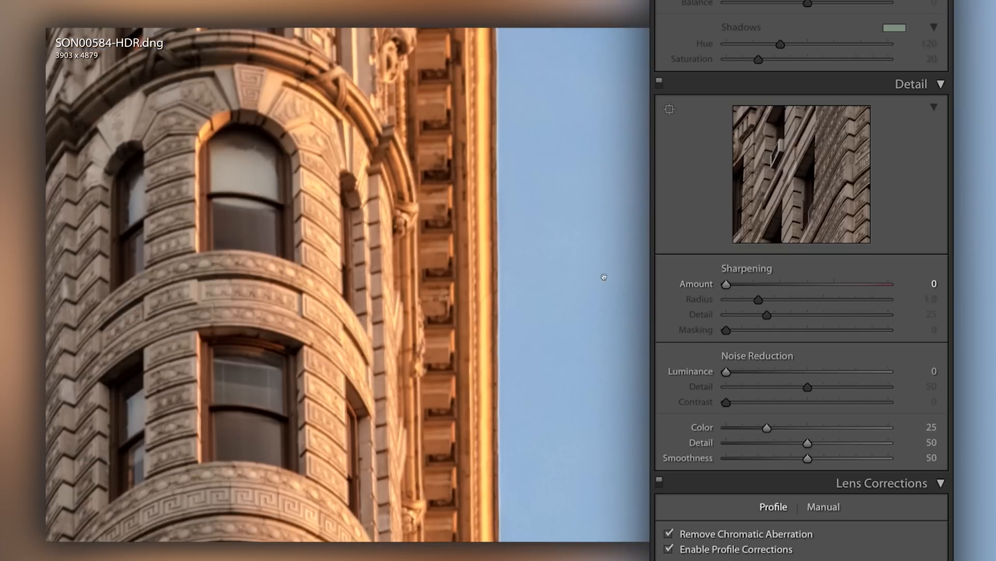
- Compare Sharpening Amount values between 50 and 117, then settle around 33
left_click_drag(727, 284, 730, 284)
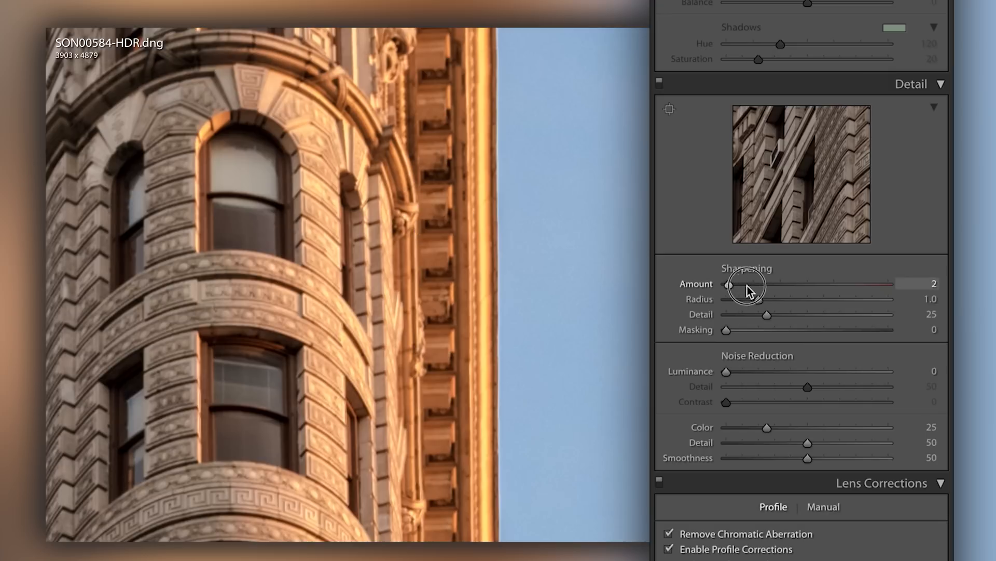
left_click_drag(730, 284, 781, 284)
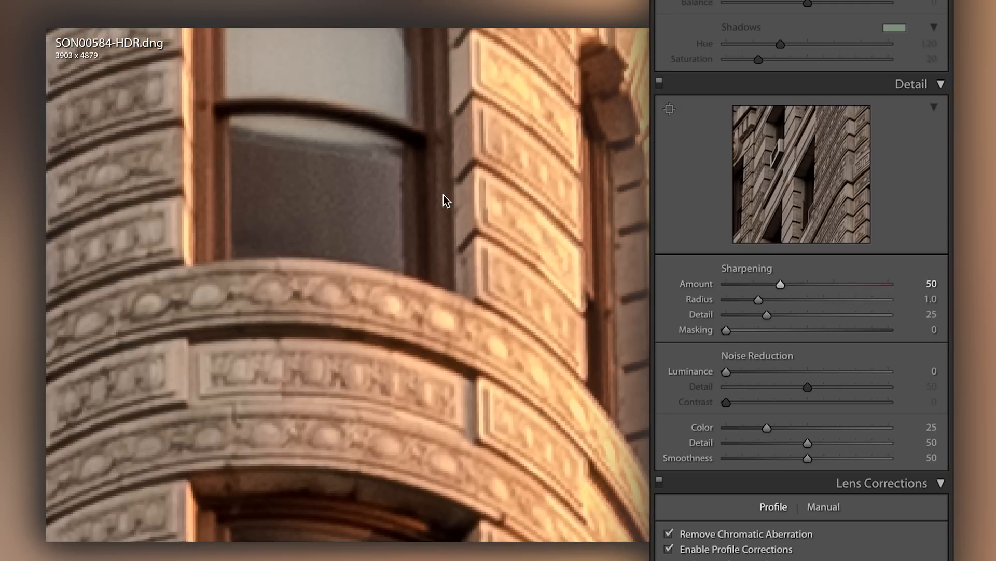
left_click_drag(780, 284, 771, 284)
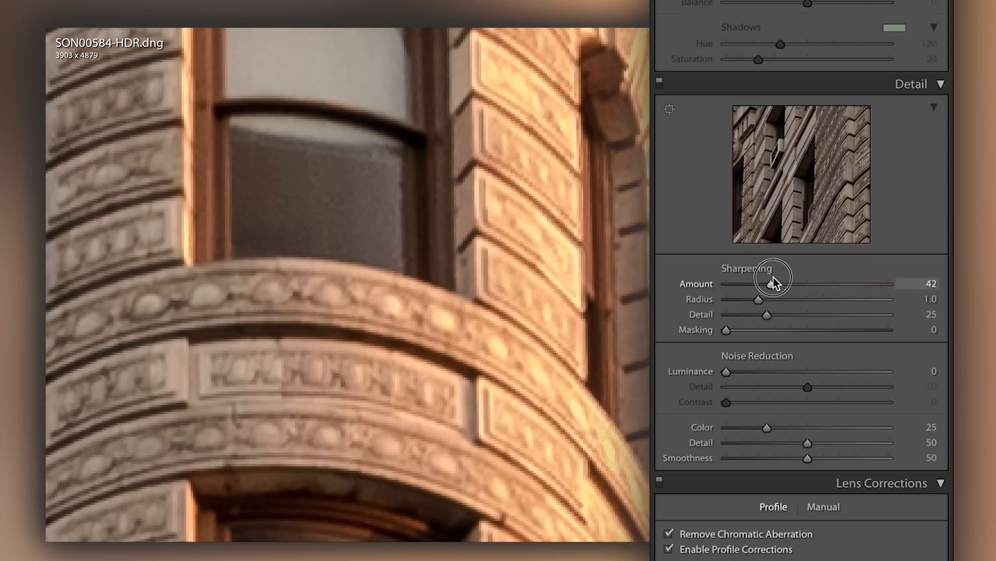
left_click_drag(769, 283, 852, 284)
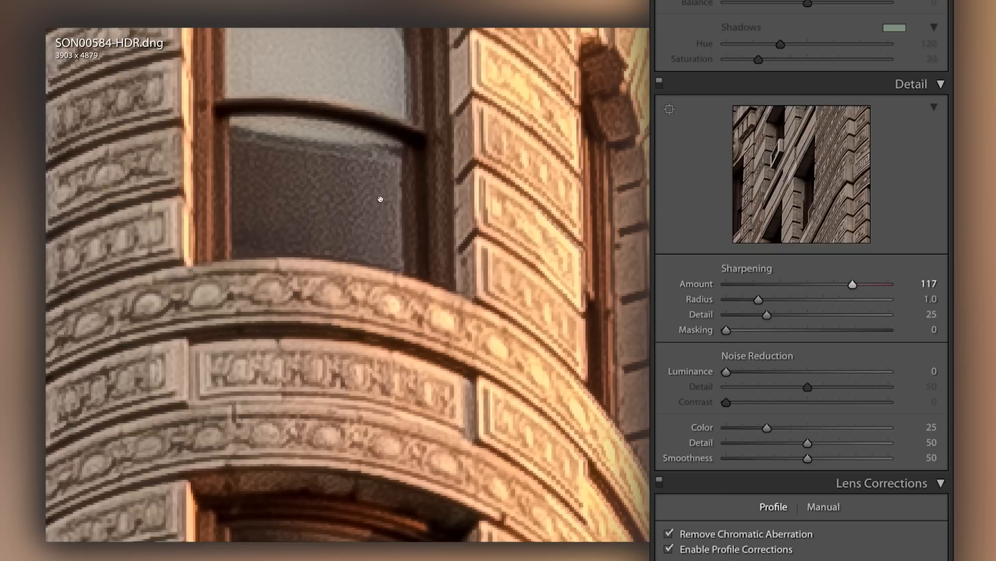
left_click_drag(853, 283, 760, 284)
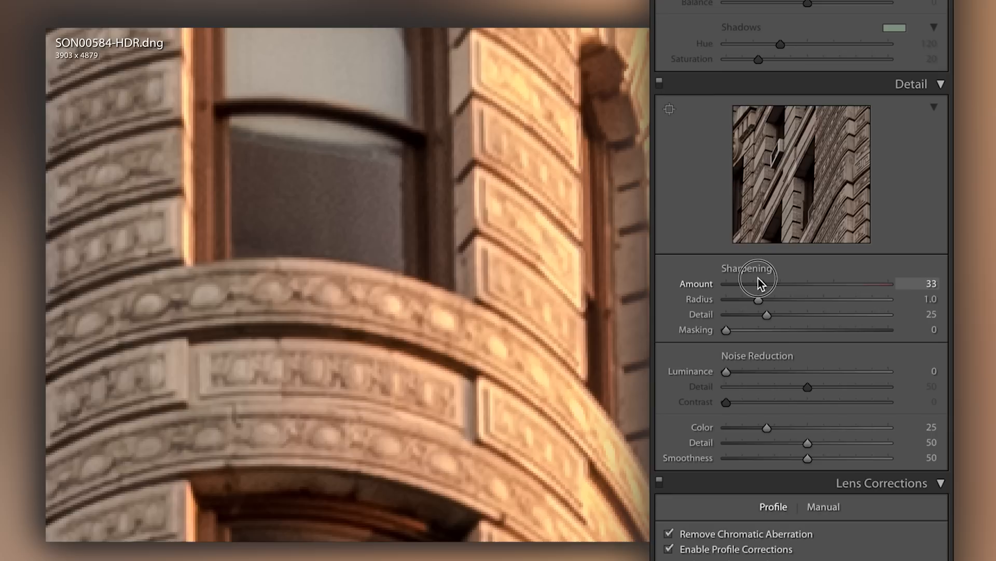